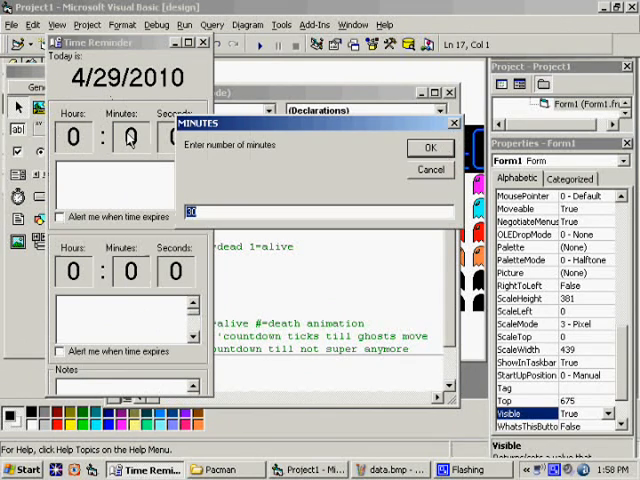
- Return to the declarations code, then show Form1's design surface with the sprite sheet
{"action": "left_click", "coordinate": [430, 148]}
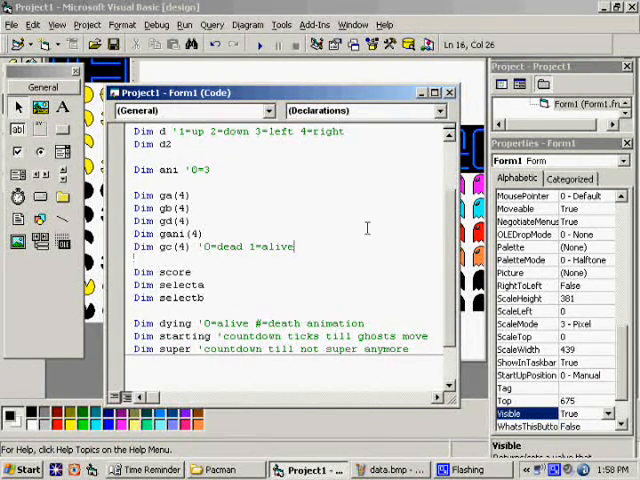
{"action": "mouse_move", "coordinate": [370, 204]}
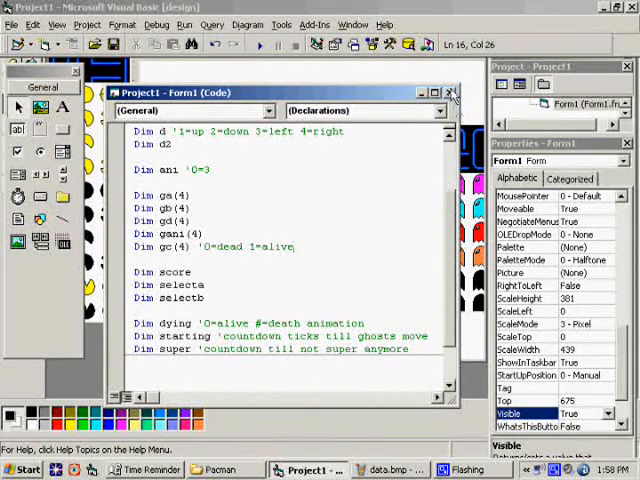
{"action": "left_click", "coordinate": [452, 92]}
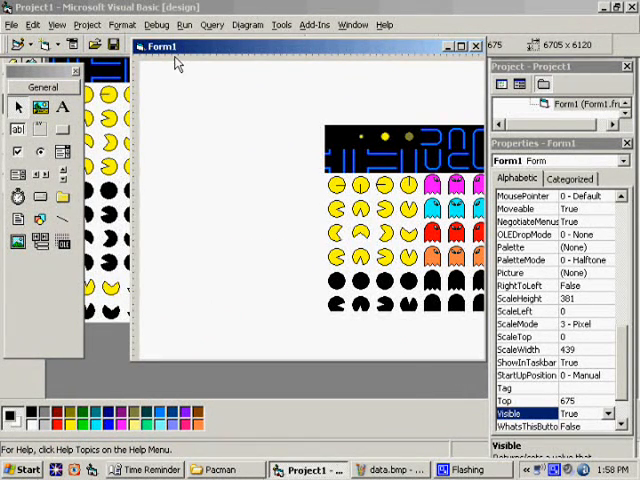
- Start nested For z / For w = 1 To 20 loops inside Form_Load
{"action": "left_click", "coordinate": [248, 24]}
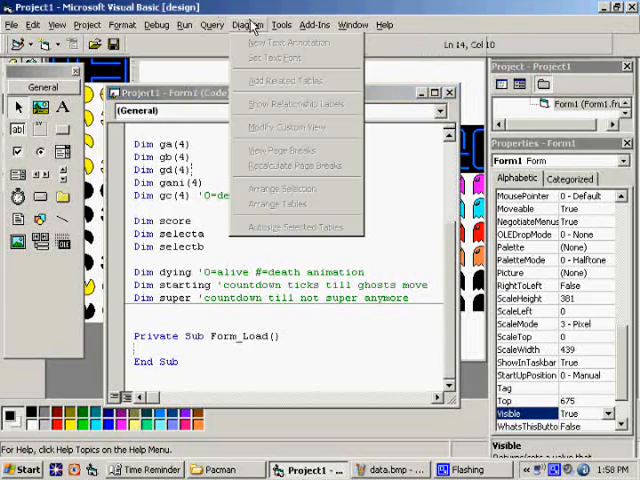
{"action": "left_click", "coordinate": [226, 322]}
{"action": "type", "text": "For z = 1 To 20"}
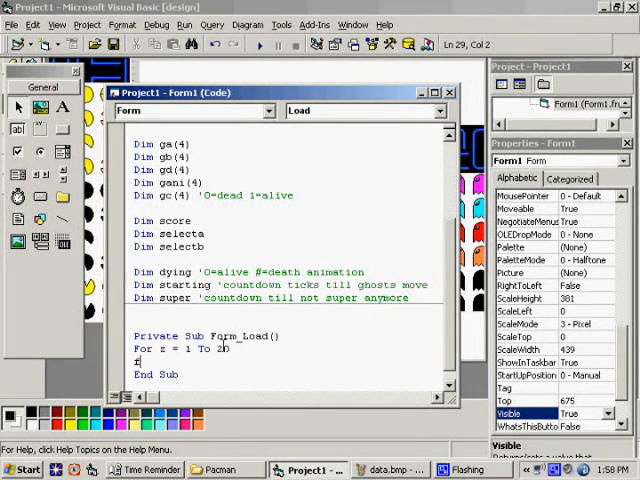
{"action": "type", "text": "for w = 1,"}
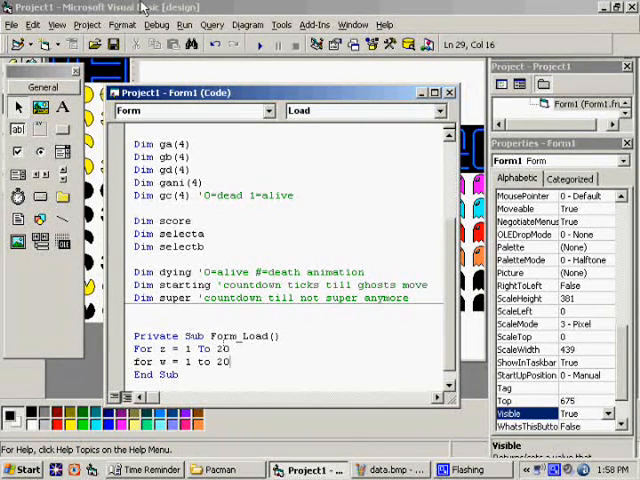
- Review the Advanced page of Tools > Options and close it unchanged
{"action": "left_click", "coordinate": [280, 24]}
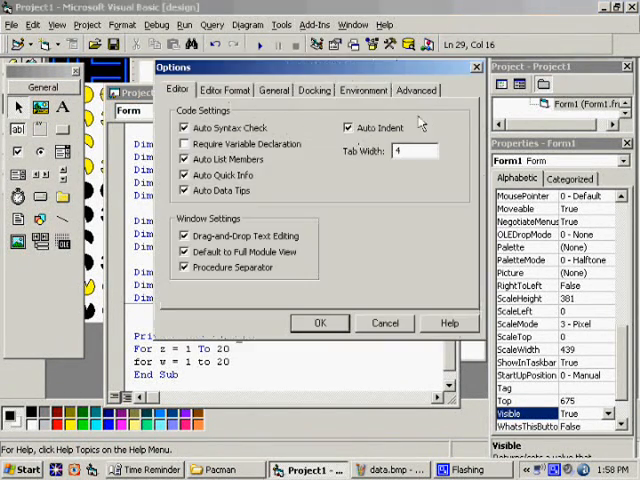
{"action": "left_click", "coordinate": [416, 90]}
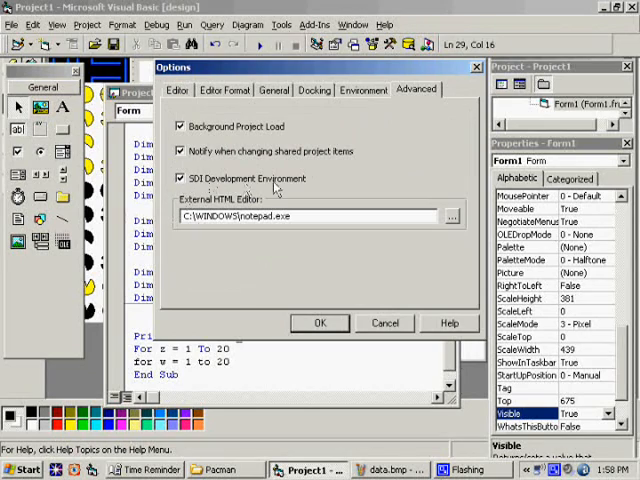
{"action": "left_click", "coordinate": [320, 324]}
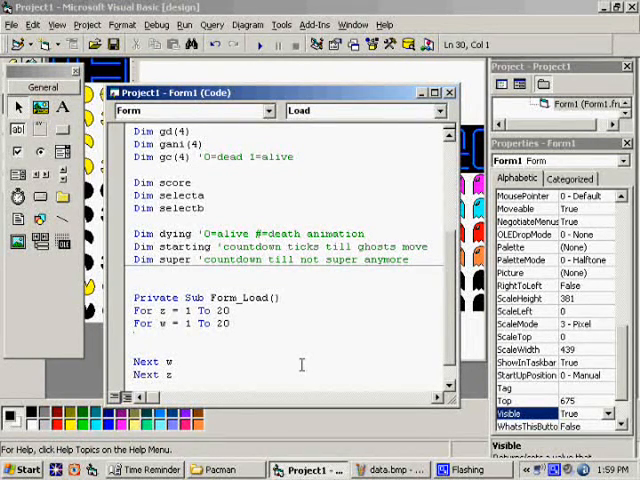
- Begin the tile(z,w) = assignment inside the loops
{"action": "type", "text": "t1"}
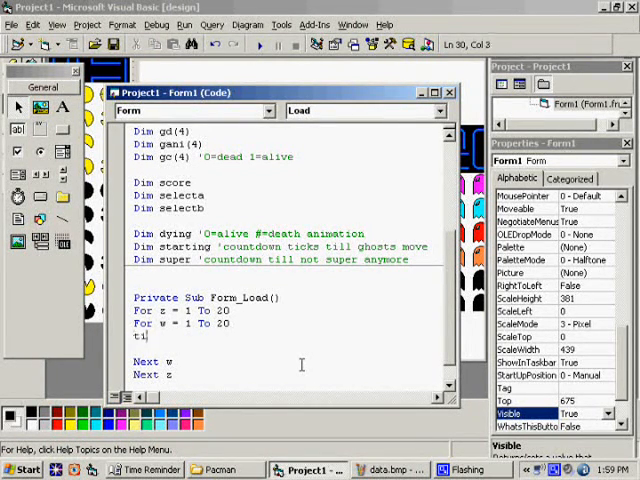
{"action": "type", "text": "ile(z,w) ="}
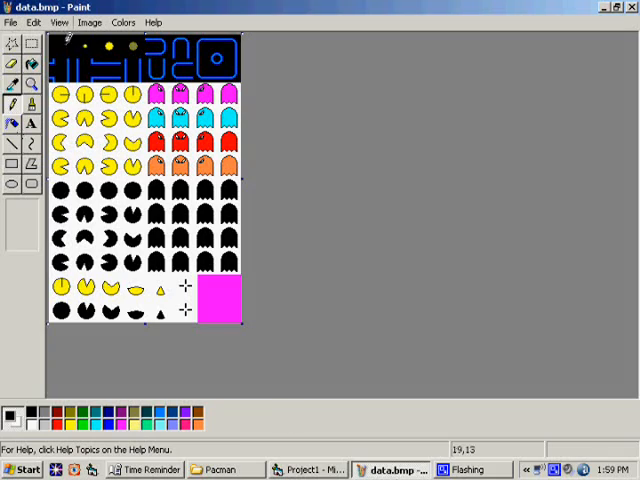
- Zero tilea and tileb for each tile in Form_Load and add Call drawscreen
{"action": "left_click", "coordinate": [304, 470]}
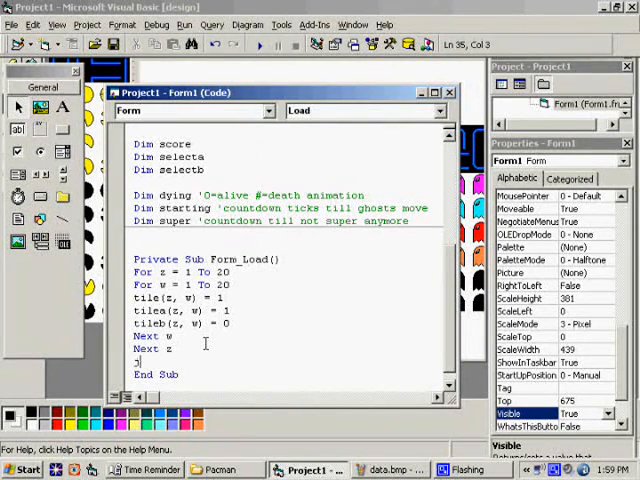
{"action": "type", "text": "call drawscreen"}
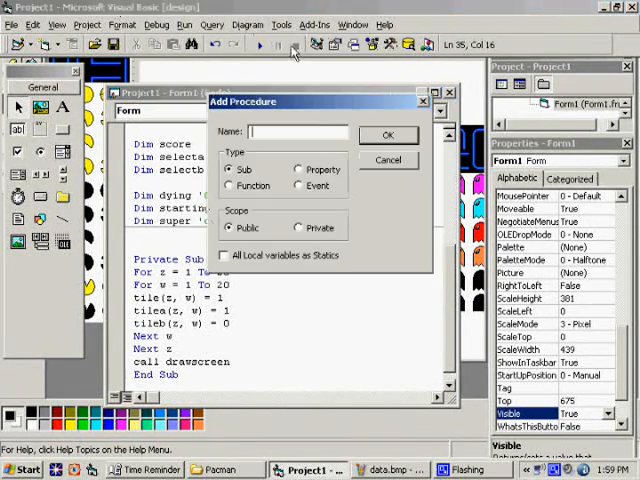
- Add Public Sub drawscreen looping over the grid calling drawtile, then create the drawtile procedure
{"action": "left_click", "coordinate": [388, 134]}
{"action": "type", "text": "next z"}
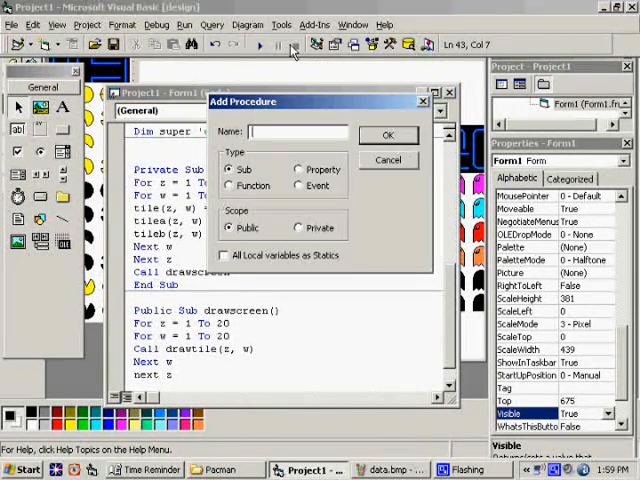
{"action": "type", "text": "drawti"}
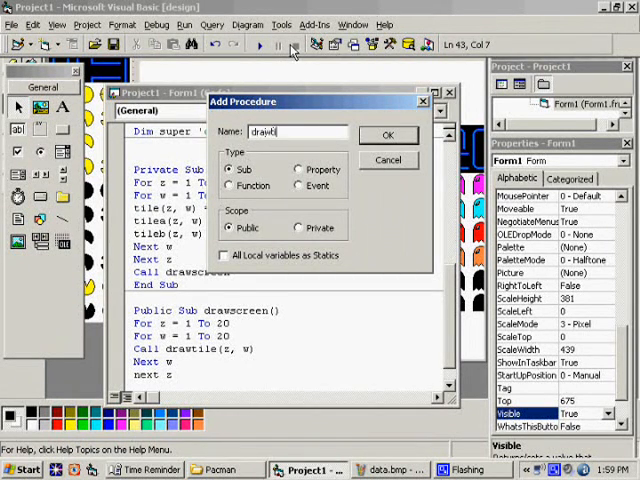
{"action": "left_click", "coordinate": [388, 134]}
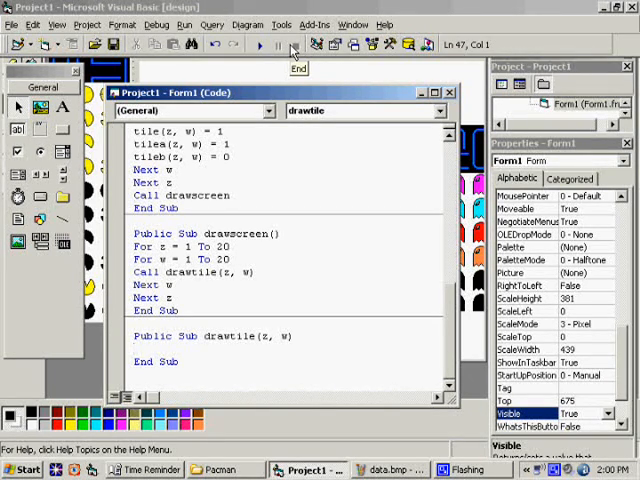
- Write Picture1.PaintPicture with Picture2.Image, (z-1)*30 offsets and 30x30 tile size
{"action": "type", "text": "picture1"}
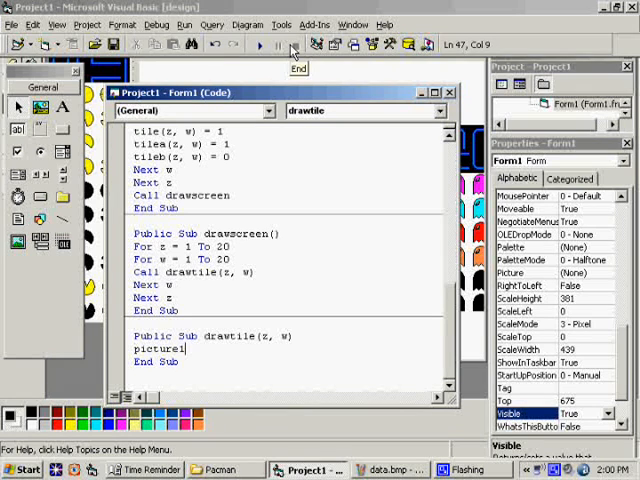
{"action": "type", "text": ".paintPicture(picture2."}
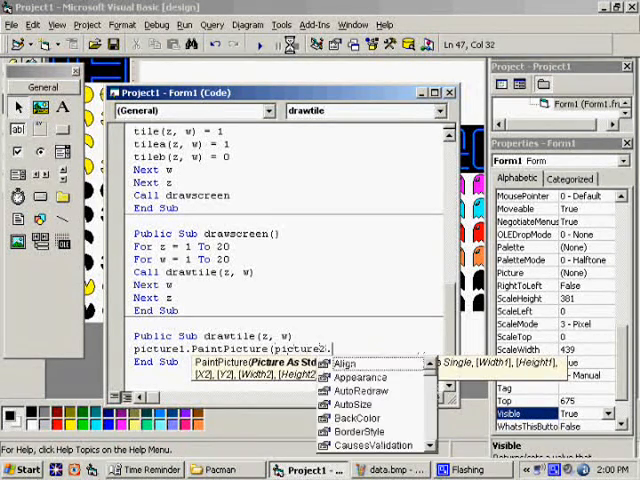
{"action": "type", "text": "Image,"}
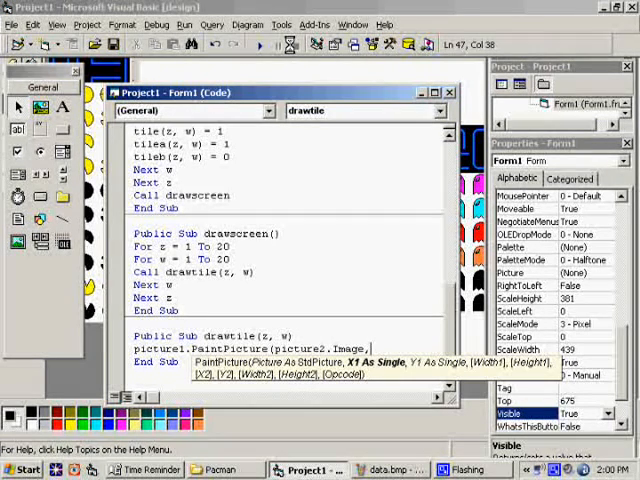
{"action": "type", "text": "(z-1"}
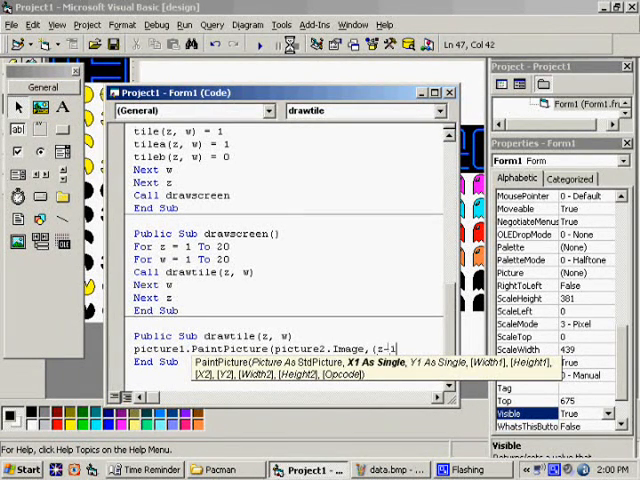
{"action": "type", "text": "*30, (w-1)*"}
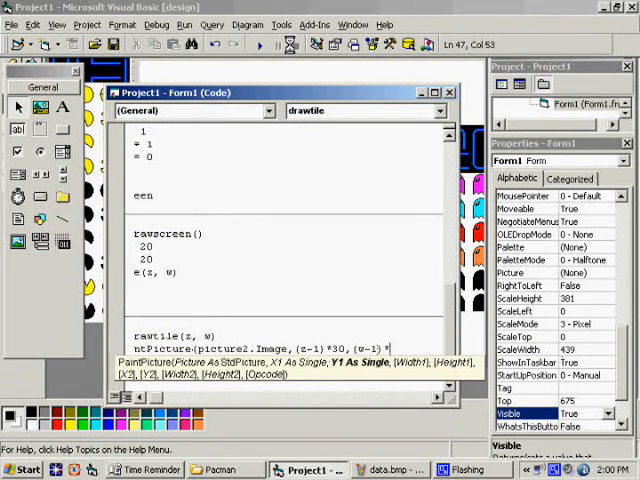
{"action": "type", "text": "30,30,30,"}
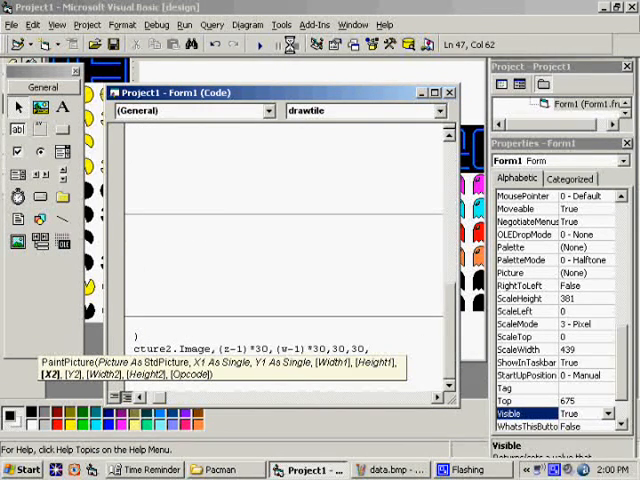
- Finish the PaintPicture source arguments with tilea*30 indices and dismiss the compile error
{"action": "type", "text": "tilea(z,w)*"}
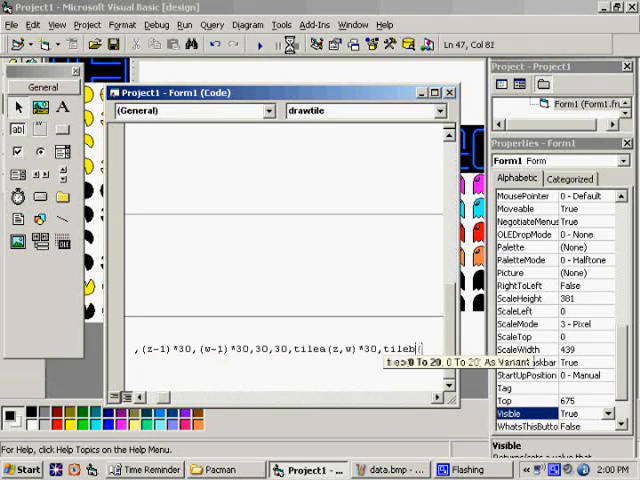
{"action": "type", "text": "30,30,30"}
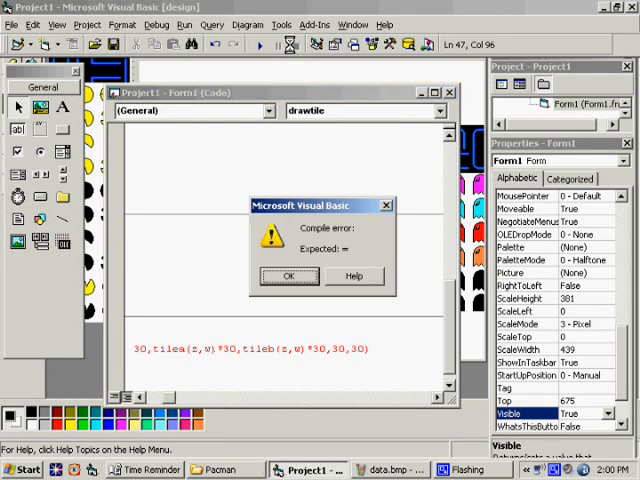
{"action": "left_click", "coordinate": [288, 276]}
{"action": "type", "text": "if z = selecteda "}
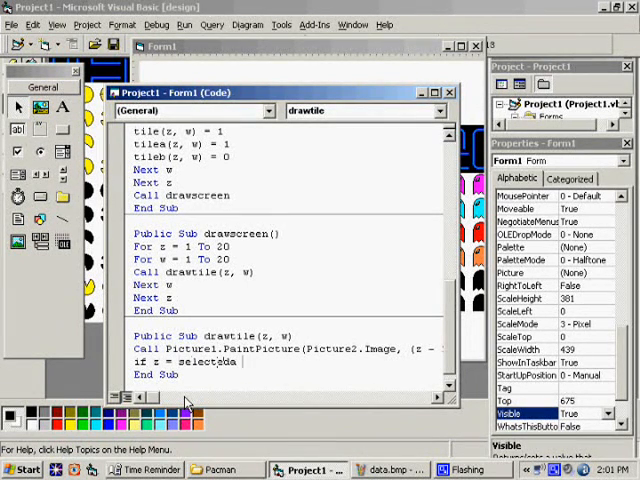
- Draw a Picture1.Line box from ((z-1)*30,(w-1)*30) when z = selecteda And w = selectedb
{"action": "type", "text": "and w = selectedb Then"}
{"action": "type", "text": ".Lin"}
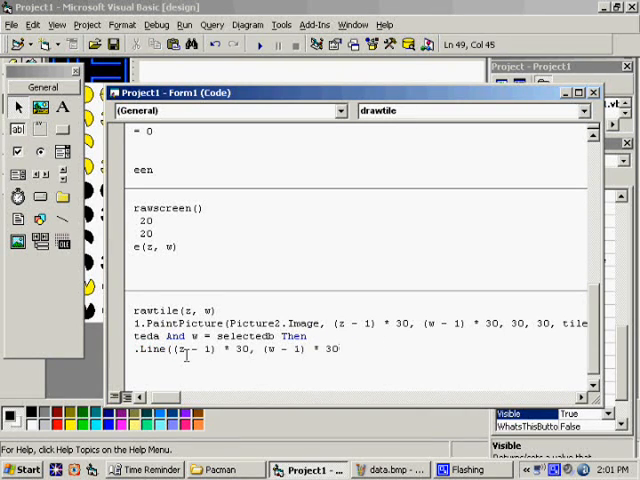
{"action": "type", "text": "-((z - 1) * 30, (w - 1) * 30)"}
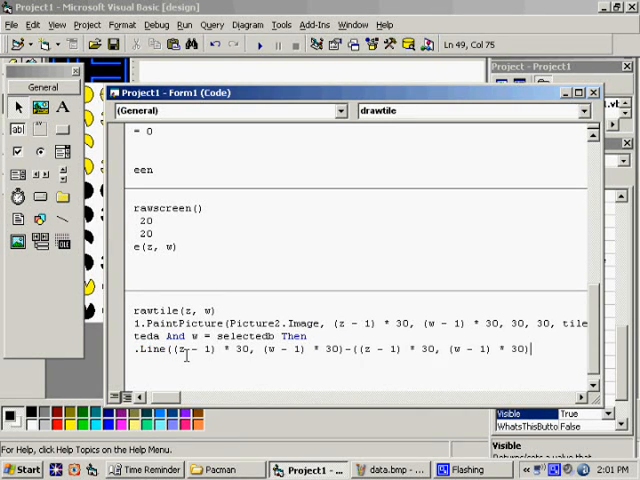
{"action": "type", "text": ",,"}
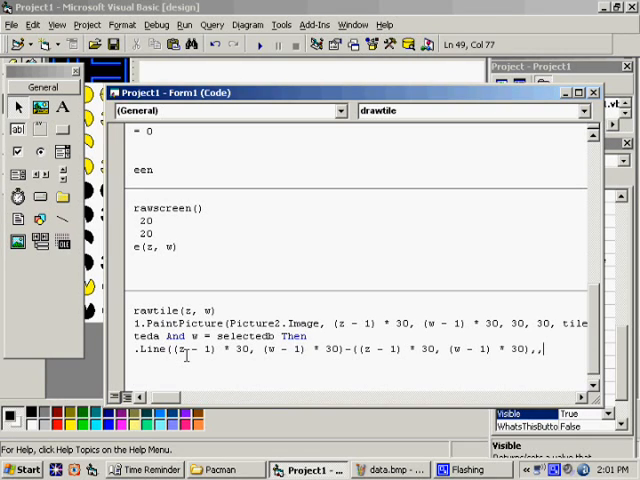
{"action": "type", "text": "b"}
{"action": "type", "text": "s"}
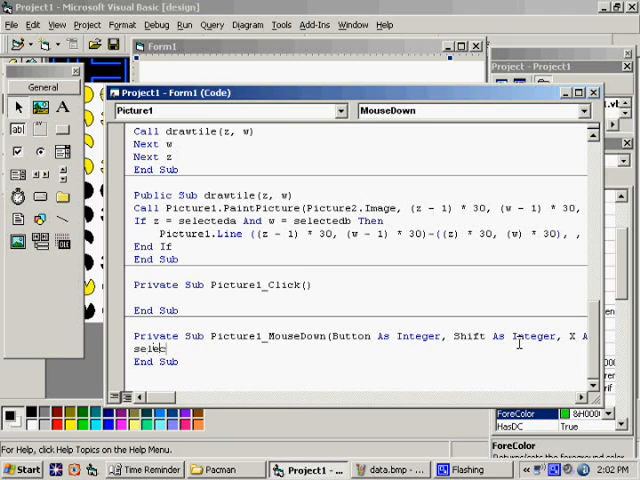
- Set selecteda = Int(X/30)+1, selectedb = Int(Y/30)+1 and call drawscreen in Picture1_MouseDown
{"action": "type", "text": "electeda ="}
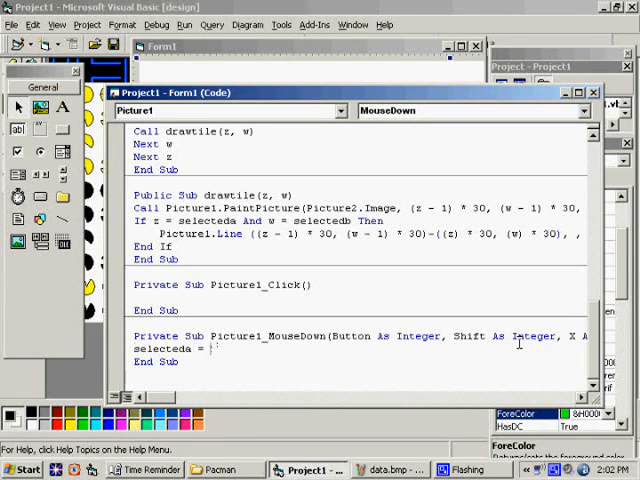
{"action": "type", "text": "int(x/"}
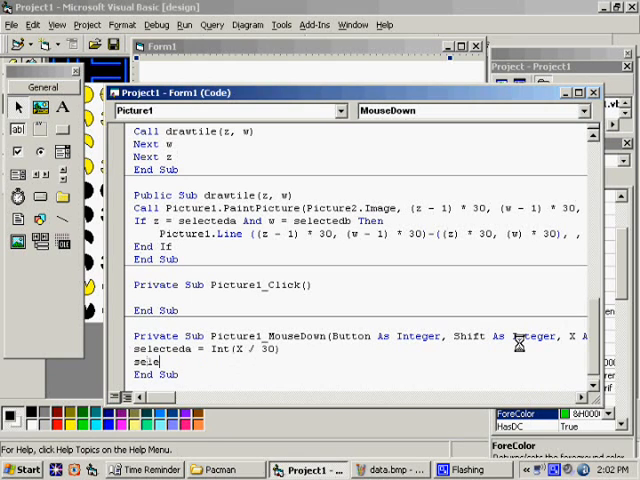
{"action": "type", "text": "selectedb = int(Y / 30"}
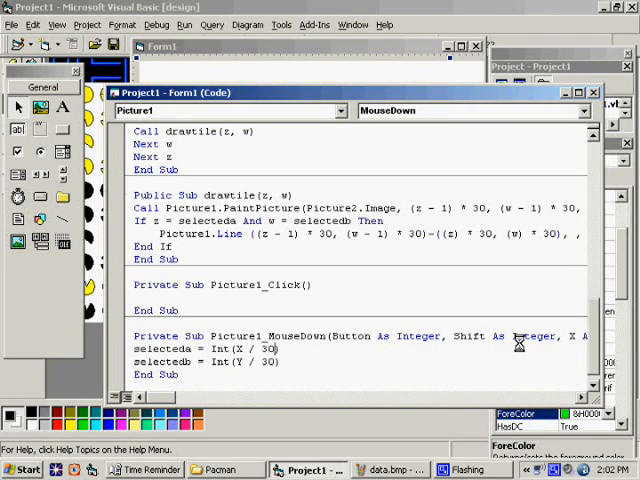
{"action": "type", "text": "+ 1"}
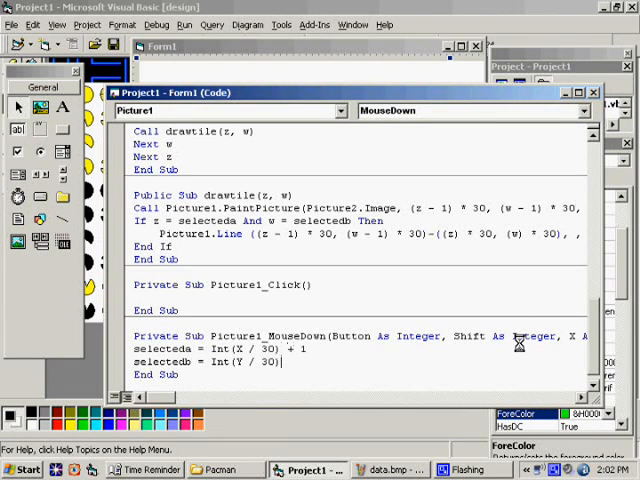
{"action": "type", "text": "+ 1"}
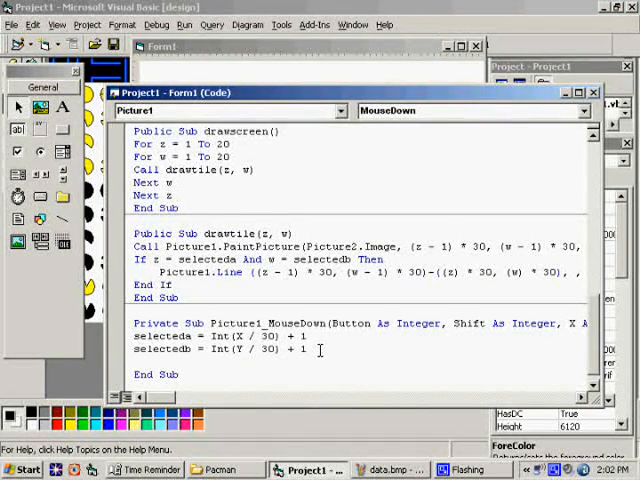
{"action": "type", "text": "call"}
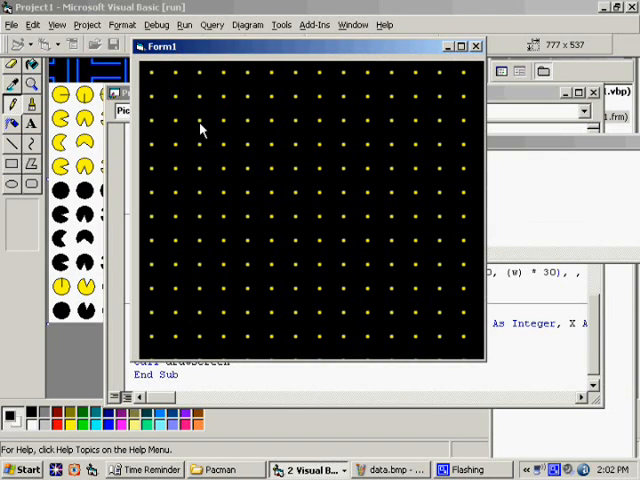
{"action": "mouse_move", "coordinate": [296, 10]}
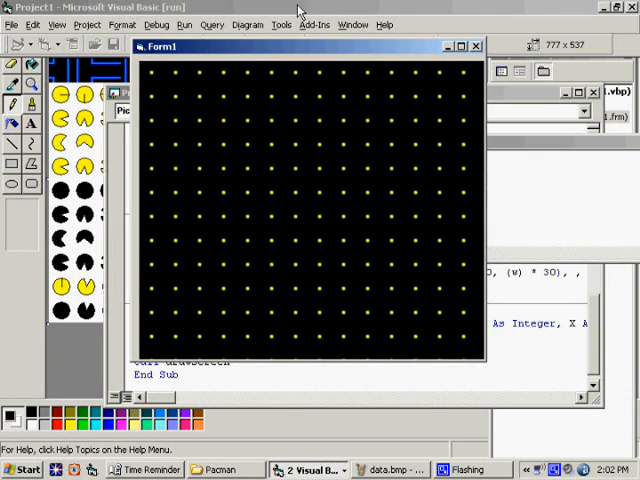
{"action": "mouse_move", "coordinate": [268, 42]}
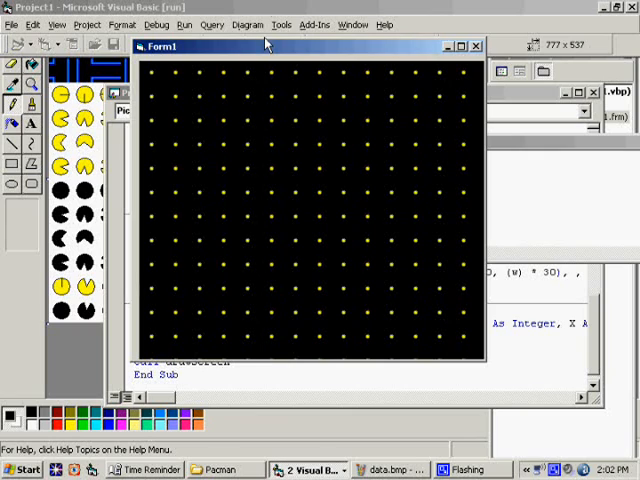
{"action": "mouse_move", "coordinate": [332, 170]}
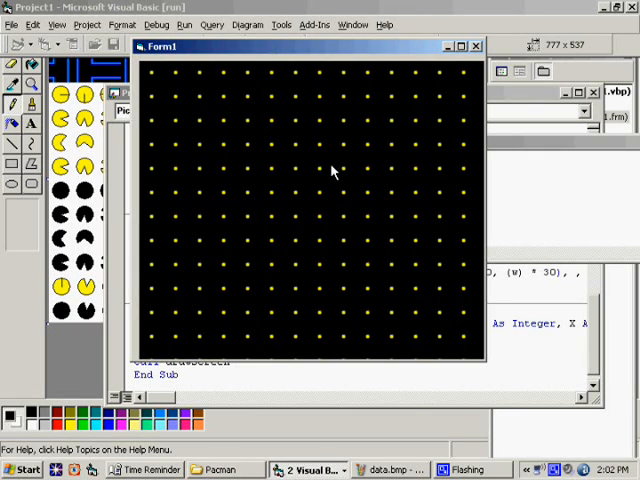
{"action": "mouse_move", "coordinate": [332, 216]}
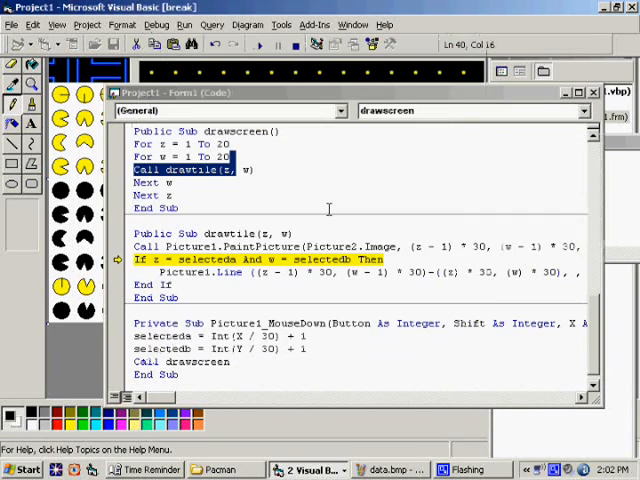
- Resume the test run, then mark the Picture1.Line outline as a breakpoint
{"action": "left_click", "coordinate": [262, 292]}
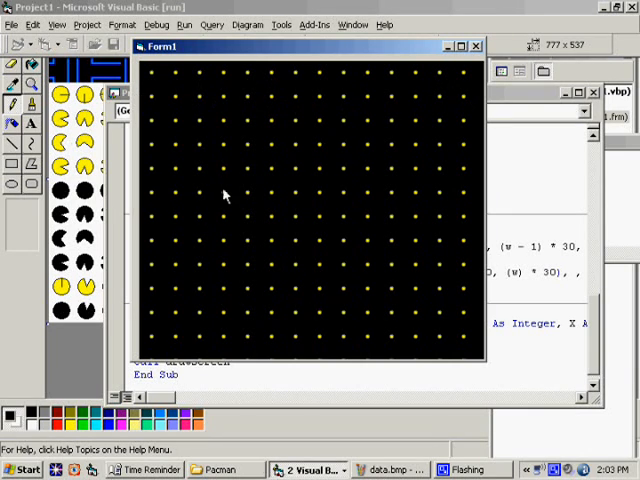
{"action": "mouse_move", "coordinate": [228, 188]}
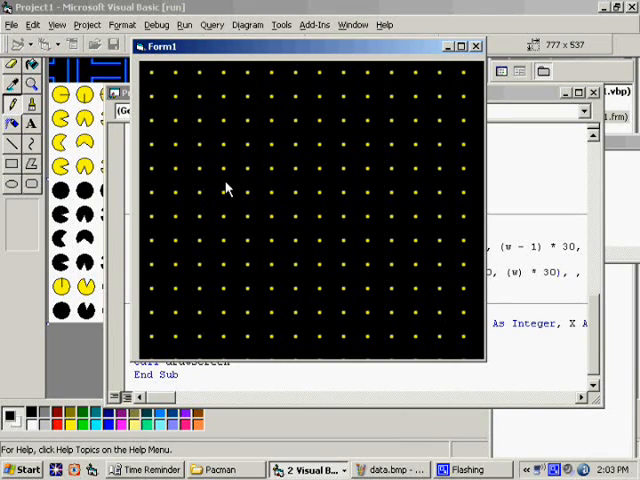
{"action": "mouse_move", "coordinate": [248, 18]}
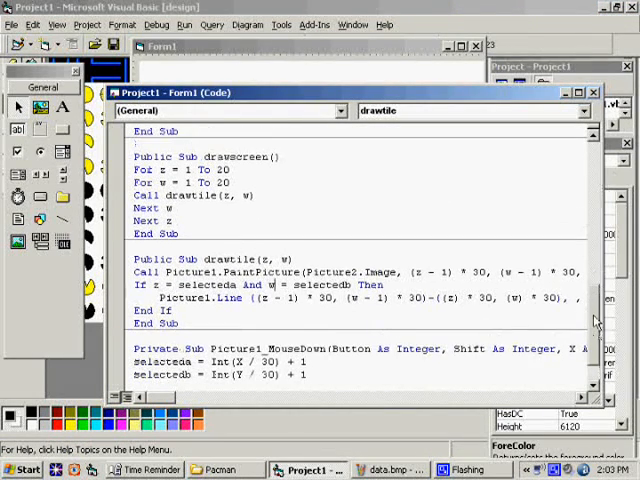
{"action": "scroll", "scroll_direction": "down", "scroll_amount": 3}
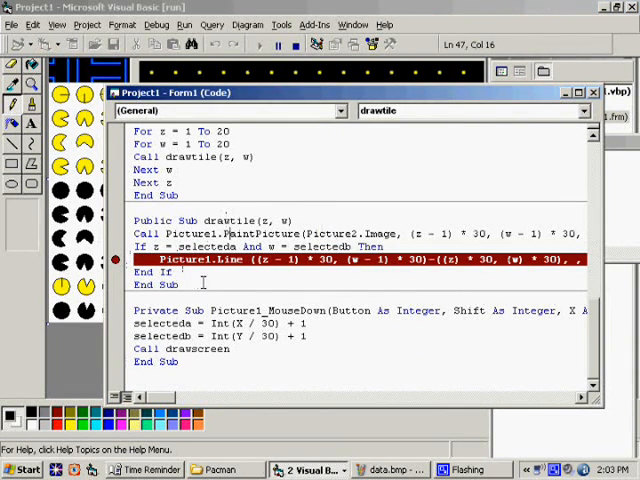
{"action": "left_click", "coordinate": [300, 44]}
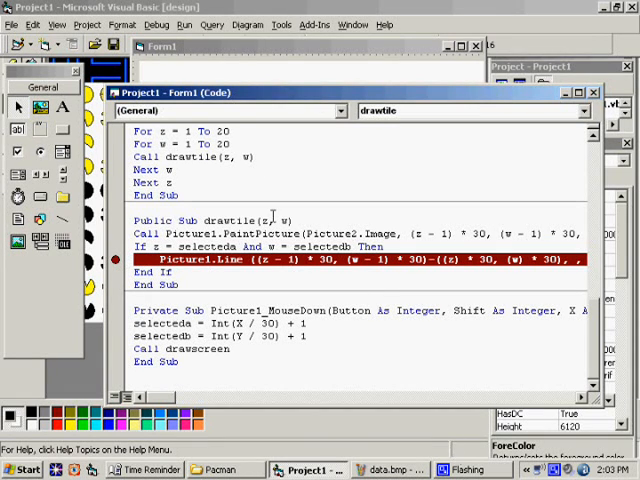
- Add a Picture1_Paint handler that calls drawscreen
{"action": "left_click", "coordinate": [144, 468]}
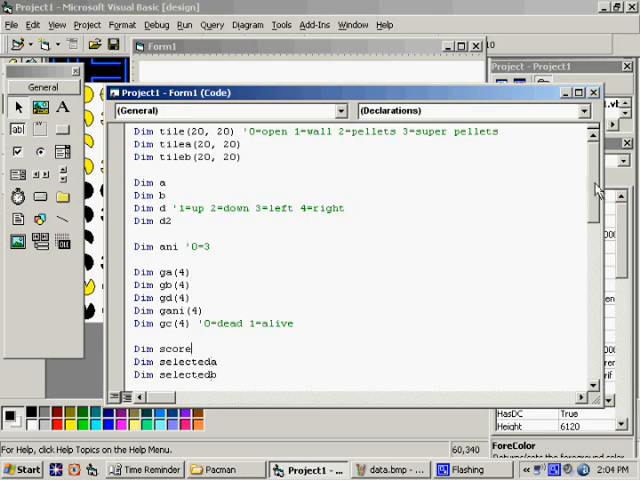
{"action": "scroll", "scroll_direction": "down", "scroll_amount": 3}
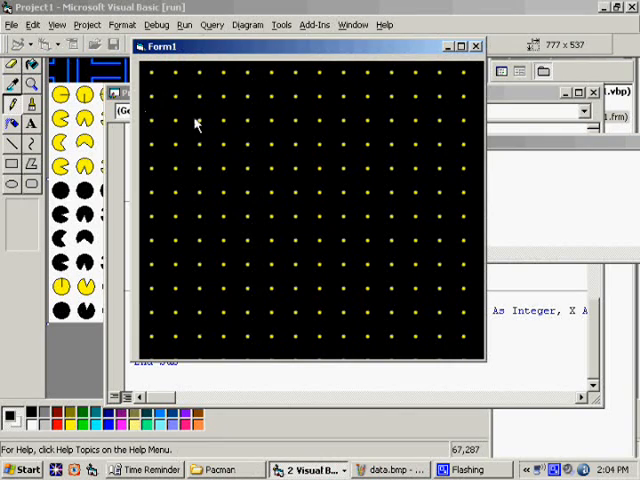
{"action": "mouse_move", "coordinate": [224, 148]}
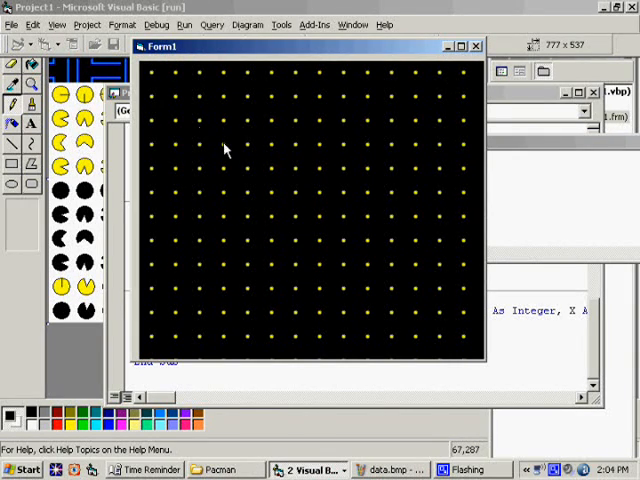
{"action": "mouse_move", "coordinate": [280, 162]}
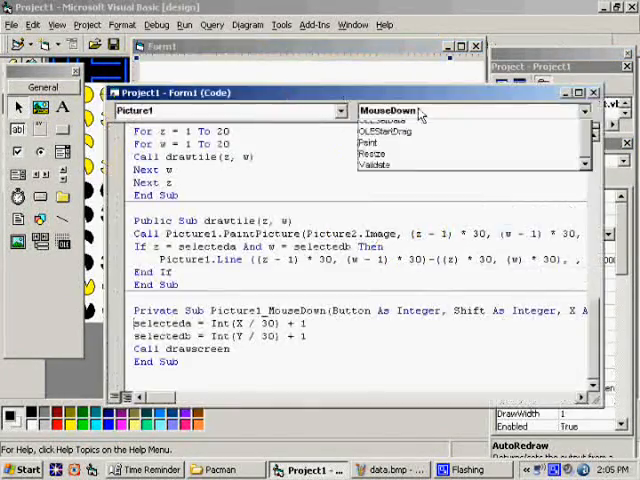
{"action": "left_click", "coordinate": [384, 134]}
{"action": "type", "text": "Call drawscreen"}
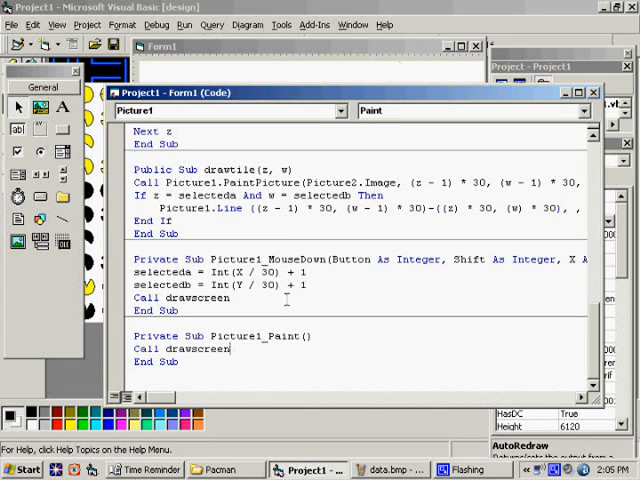
- Test-run the form to check the blank grid redraws correctly
{"action": "scroll", "scroll_direction": "up", "scroll_amount": 3}
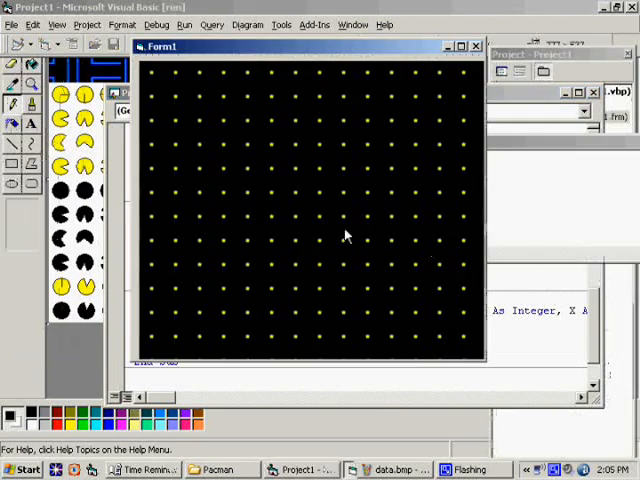
{"action": "left_click", "coordinate": [270, 168]}
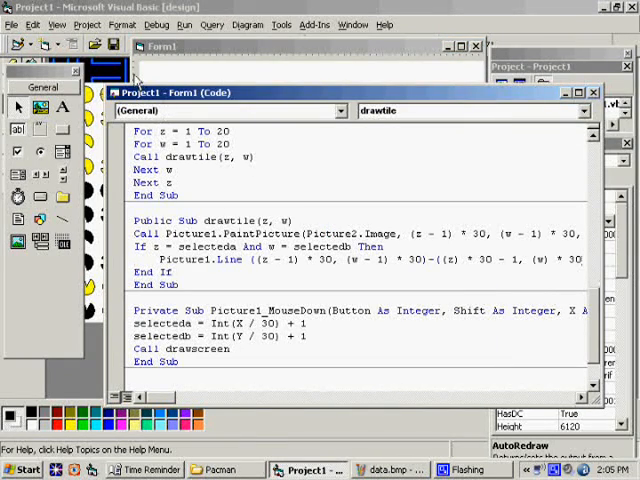
- Create a Picture2_MouseDown handler for the tile palette
{"action": "left_click", "coordinate": [160, 46]}
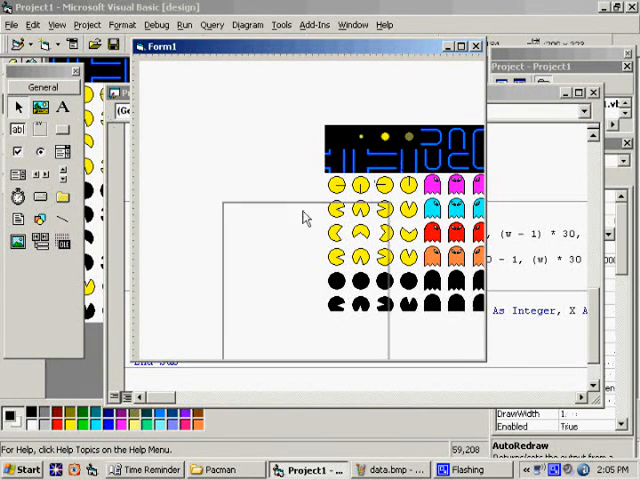
{"action": "left_click", "coordinate": [464, 46]}
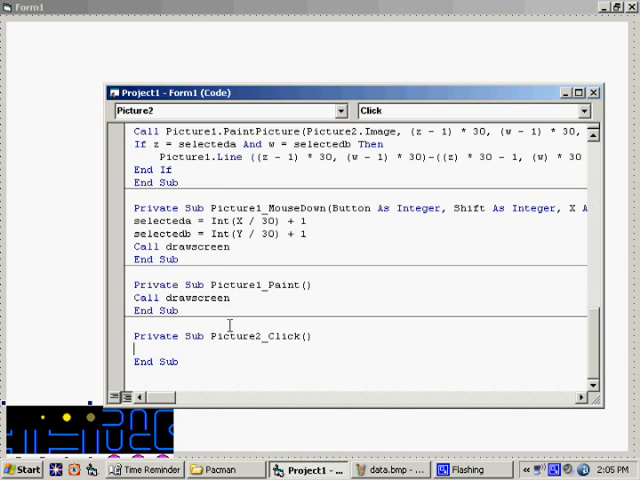
{"action": "mouse_move", "coordinate": [252, 348]}
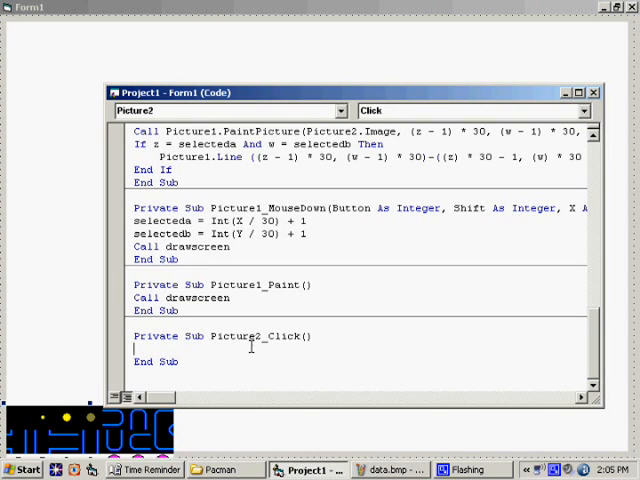
{"action": "left_click", "coordinate": [582, 110]}
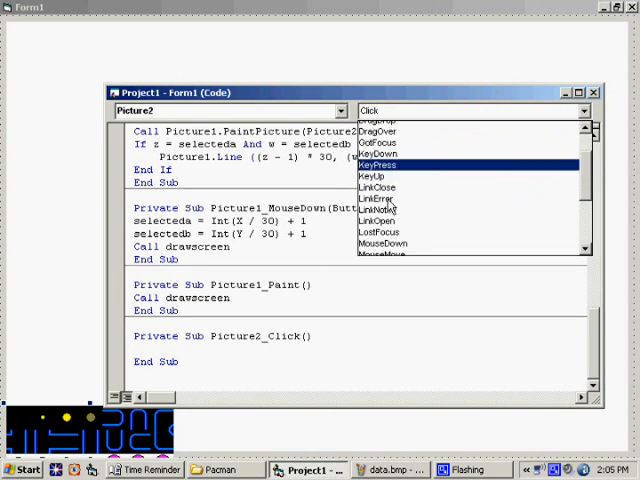
{"action": "left_click", "coordinate": [380, 244]}
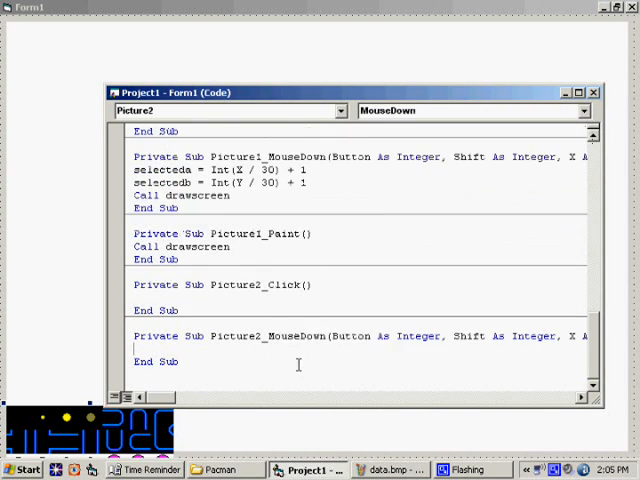
- Set tilea/tileb(selecteda, selectedb) = Int(X/30), Int(Y/30) without the plus one
{"action": "type", "text": "tempa ="}
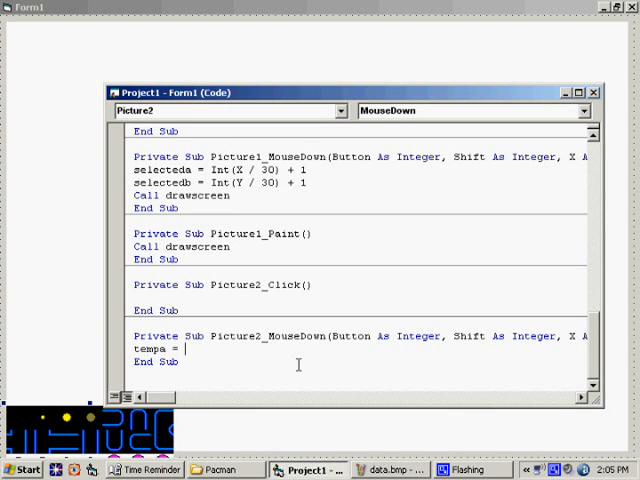
{"action": "type", "text": "int(x"}
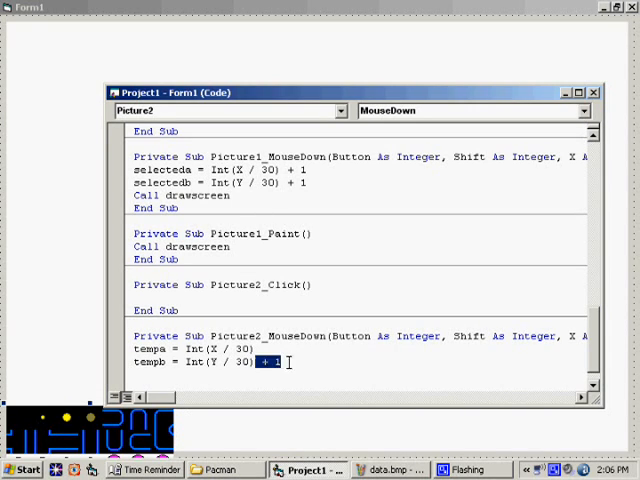
{"action": "key", "text": "Delete"}
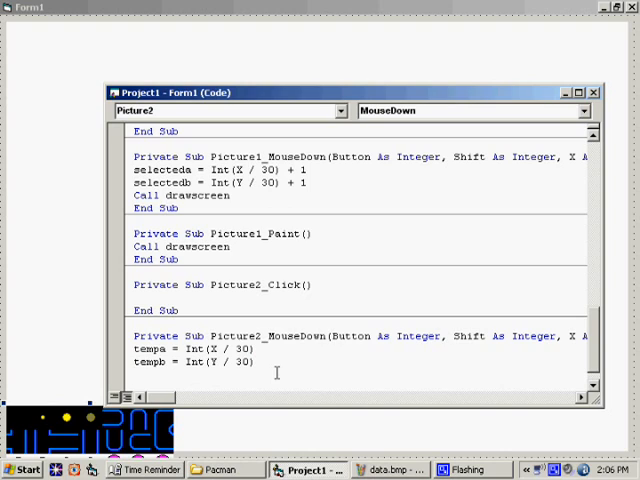
{"action": "type", "text": "tilea("}
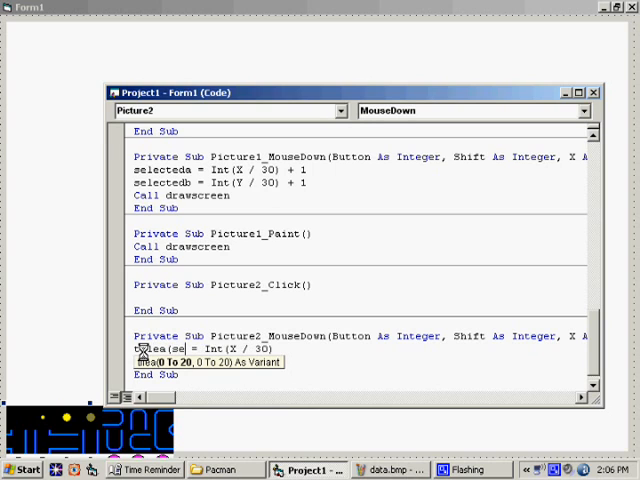
{"action": "type", "text": "selecteda, selectedb)"}
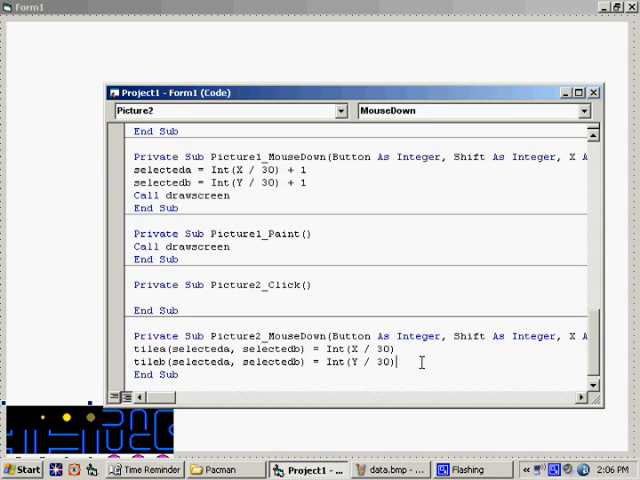
- Call drawtile(selecteda, selectedb) and run the form to test palette clicks
{"action": "type", "text": "call; drwa"}
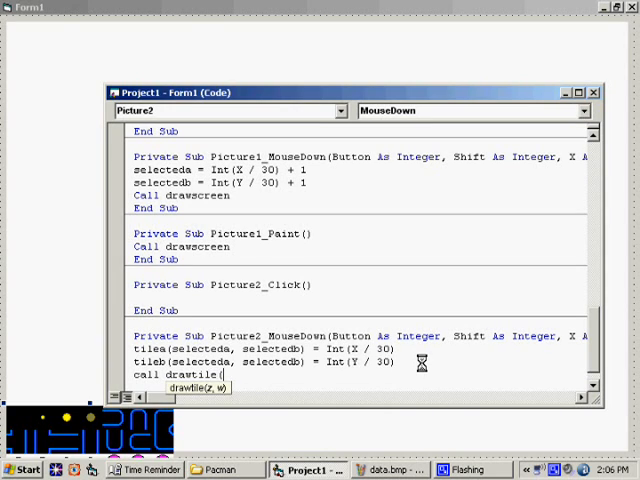
{"action": "type", "text": "selecteda,selecte"}
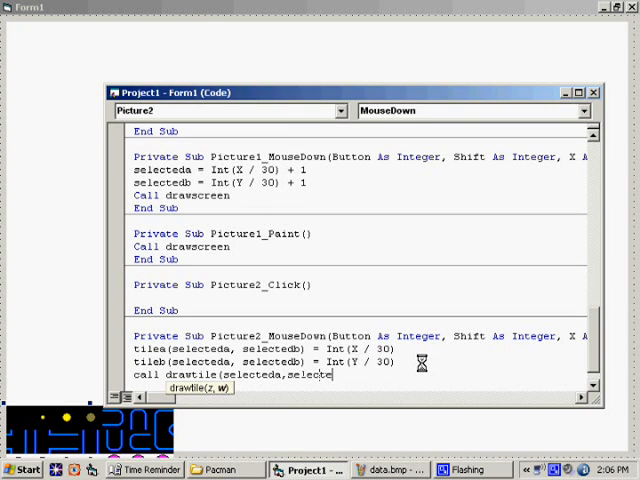
{"action": "key", "text": "Return"}
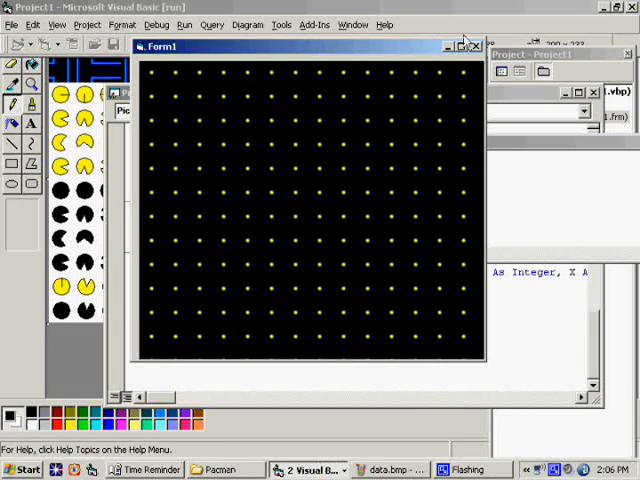
- In Command1_Click open "map.txt" For Output As #1 and Print inside the 20x20 loops
{"action": "left_click", "coordinate": [464, 46]}
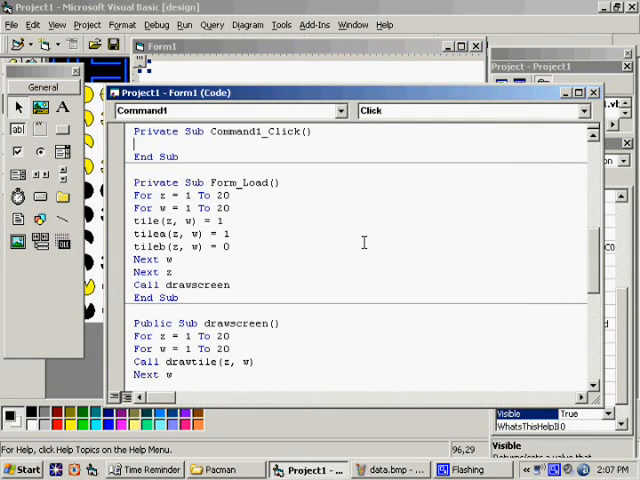
{"action": "type", "text": "open \"map.txt"}
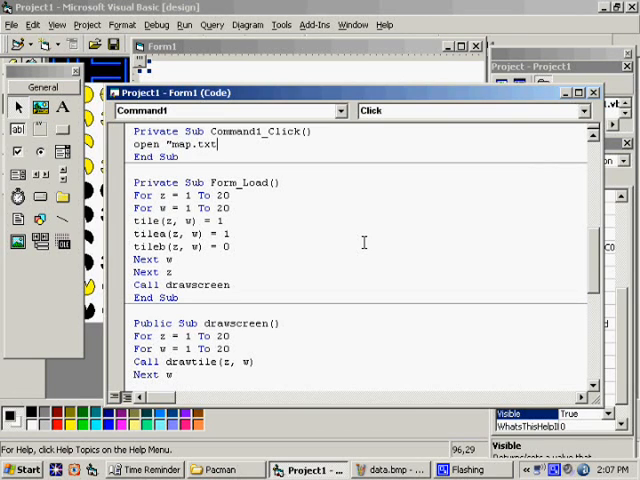
{"action": "type", "text": "for output As #1"}
{"action": "type", "text": "Close #1"}
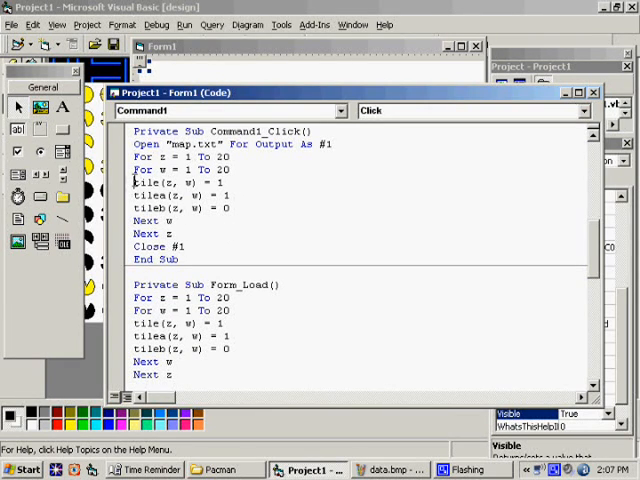
{"action": "type", "text": "print"}
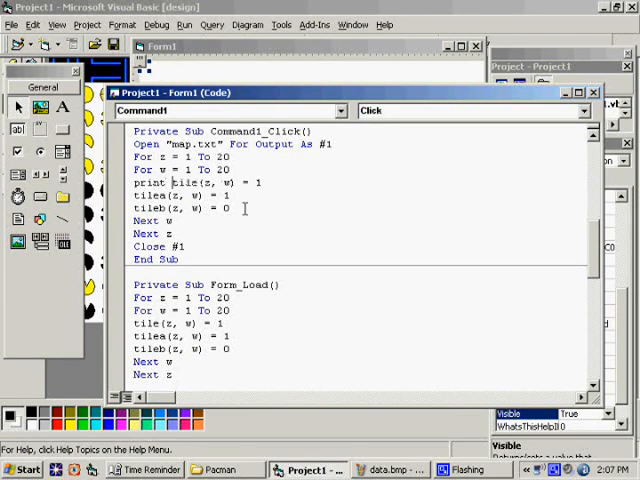